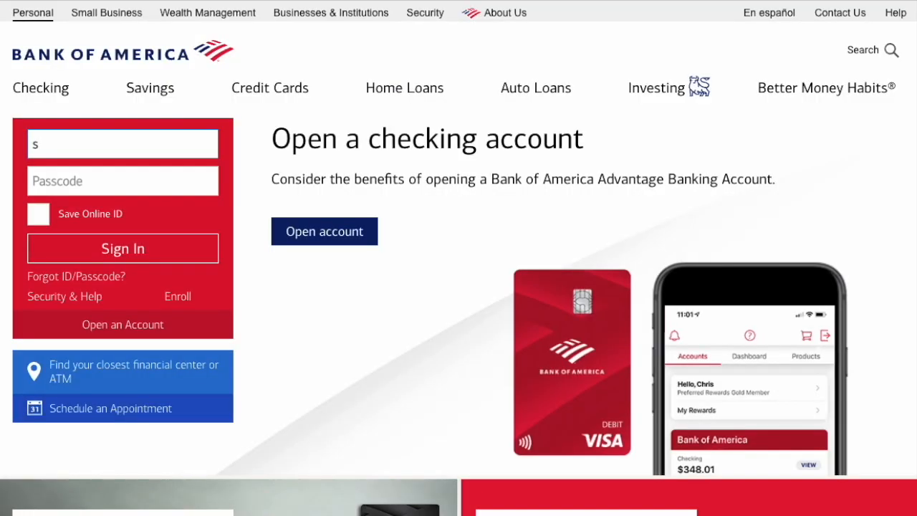
- Sign in as 'lava_money' with the passcode, keeping Save Online ID ticked
text(lava_money)
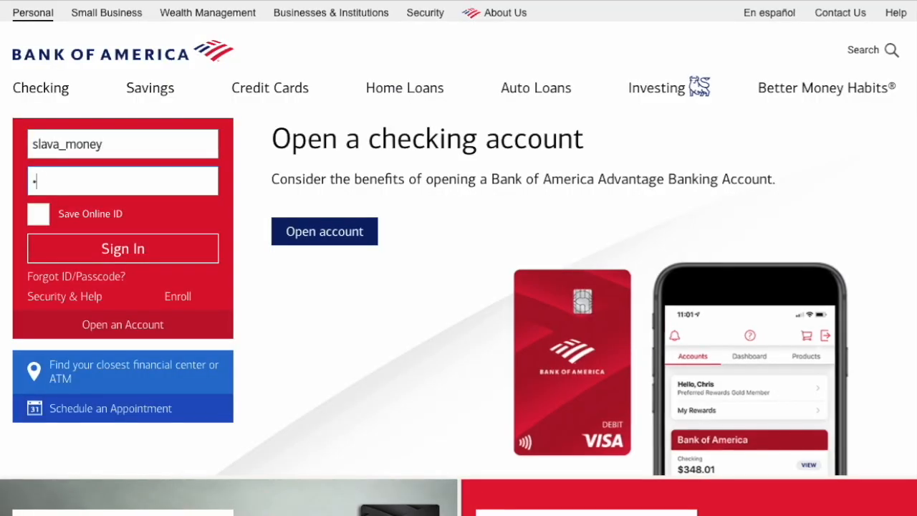
text(password)
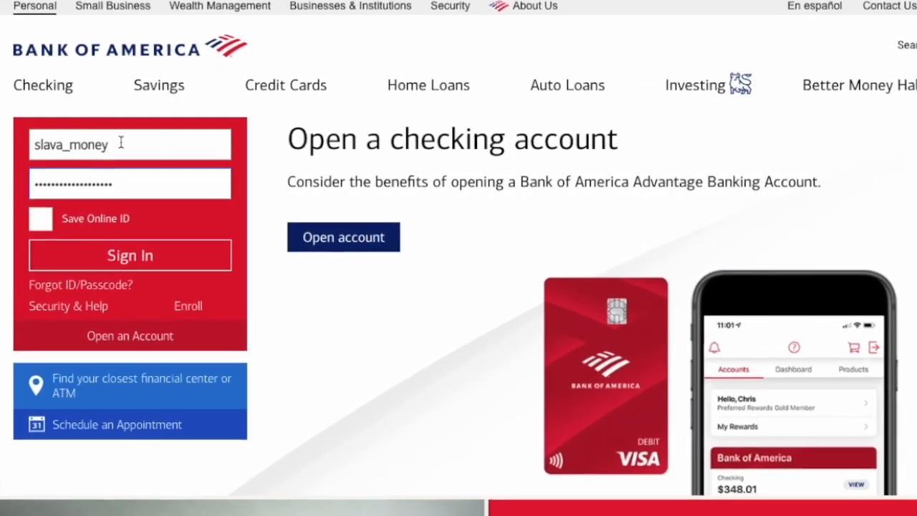
click(41, 217)
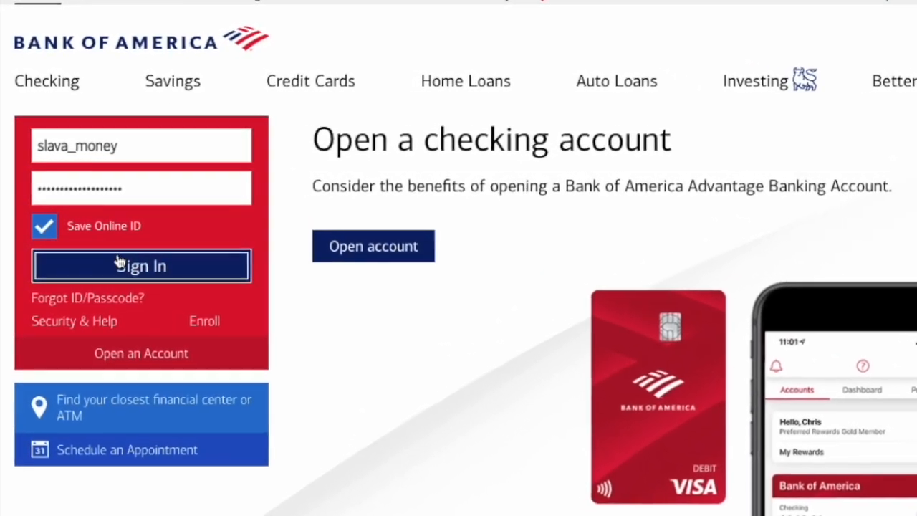
click(141, 265)
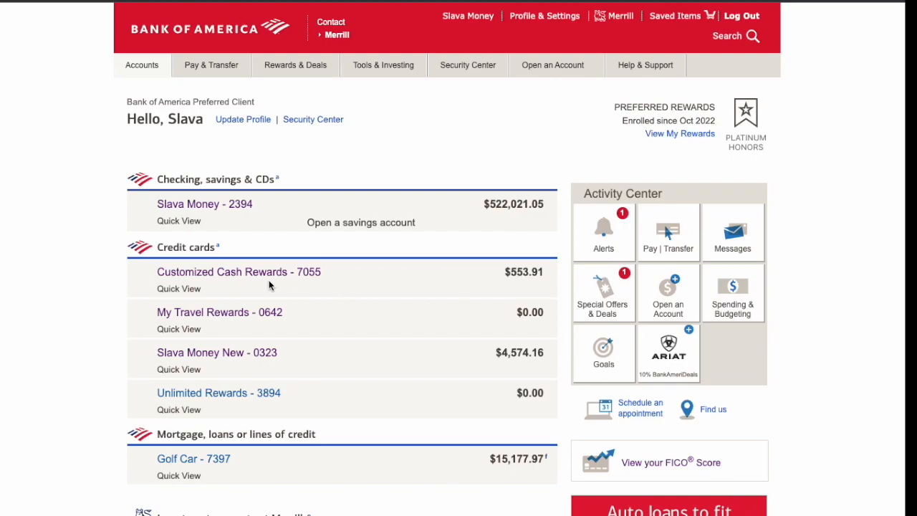
- Show the Pay & Transfer menu with its bill payment choices
click(211, 64)
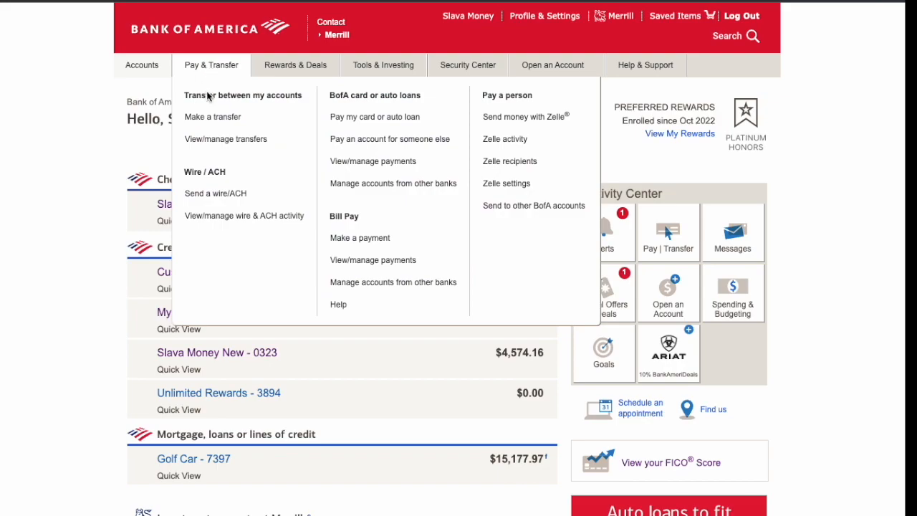
mouse_move(203, 120)
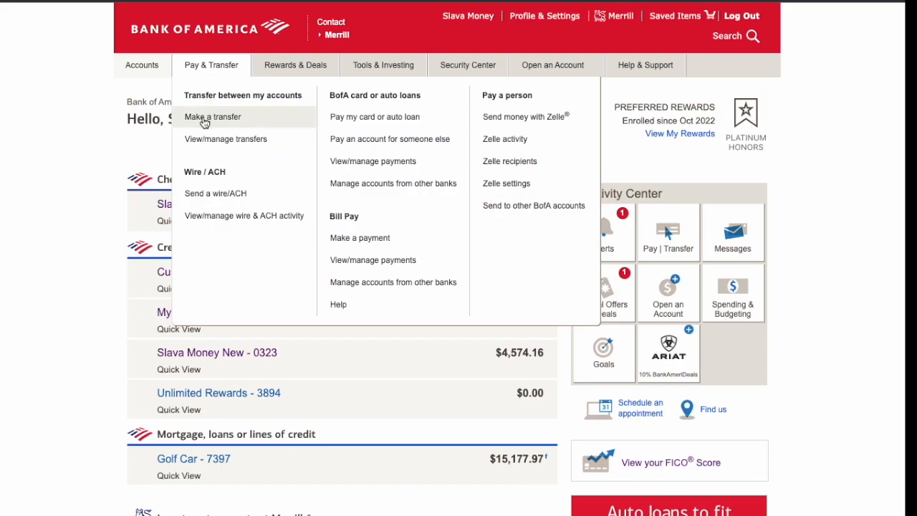
mouse_move(395, 120)
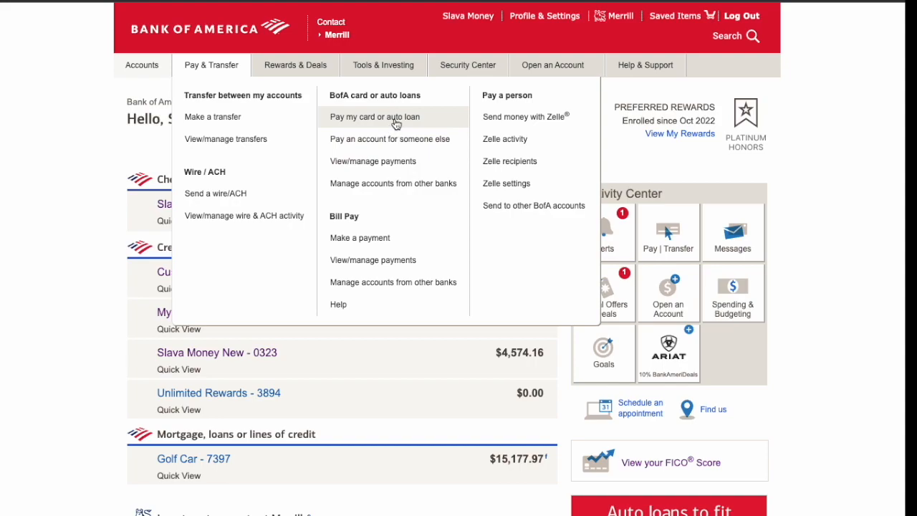
mouse_move(393, 164)
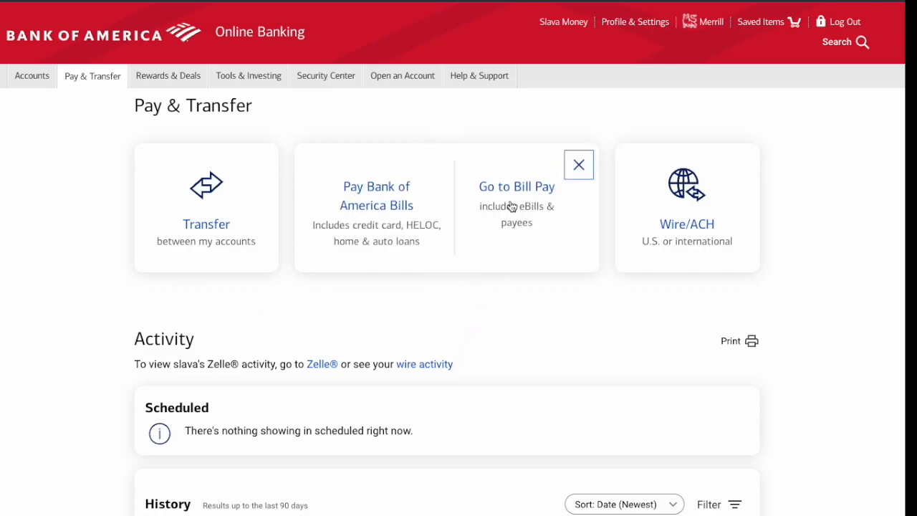
click(516, 186)
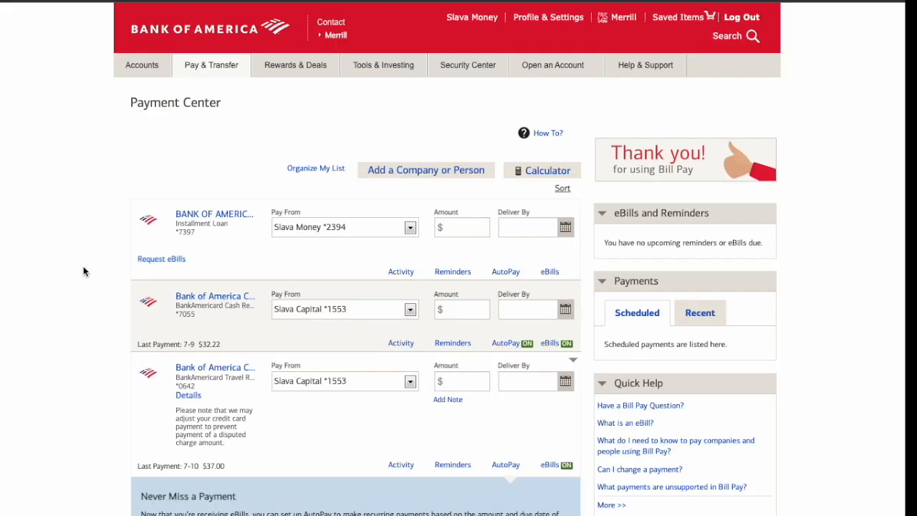
scroll(down, 3)
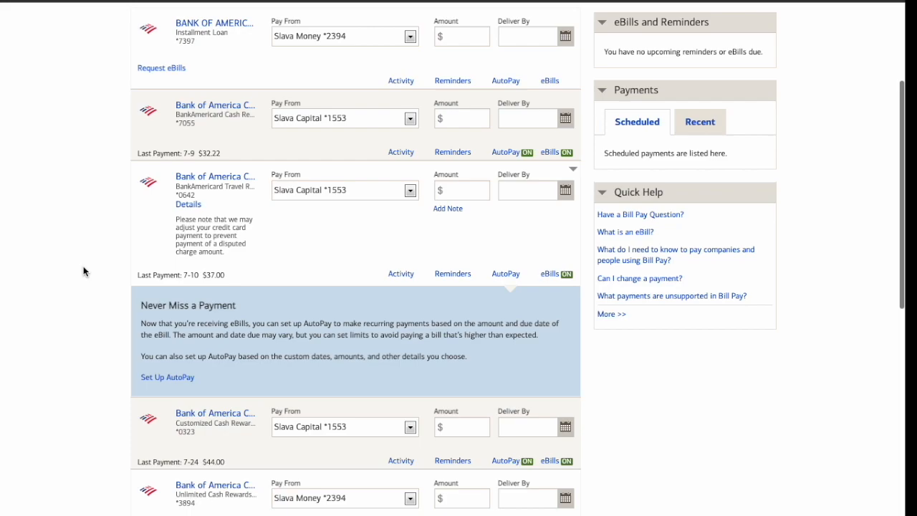
click(505, 274)
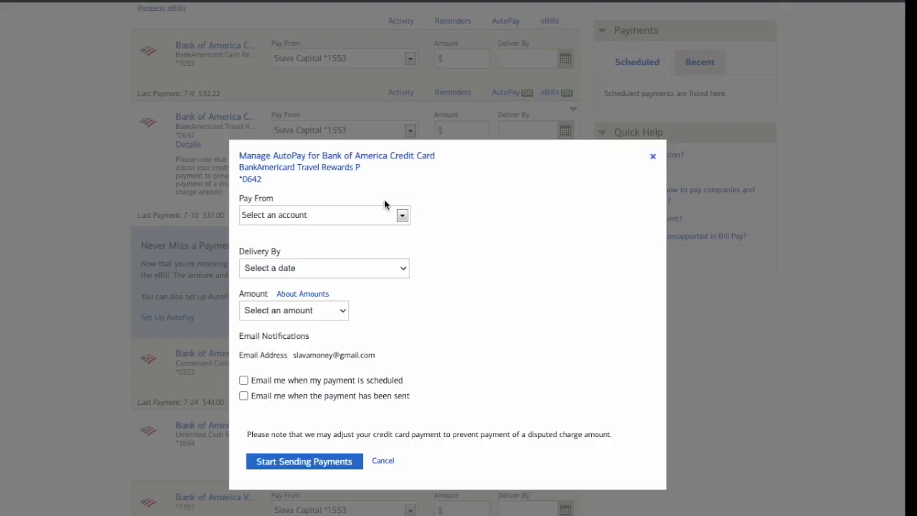
mouse_move(382, 210)
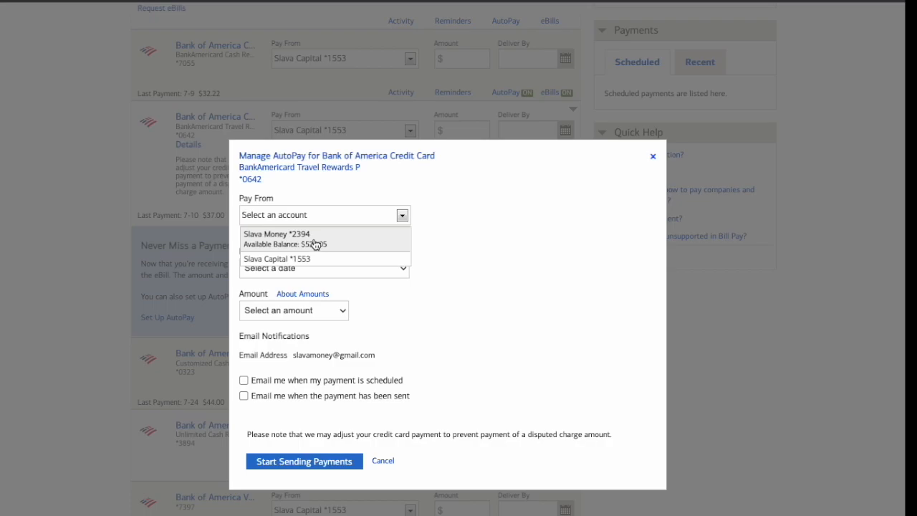
- Pay the Statement Balance from account *1553 at the earliest delivery date and start AutoPay
click(275, 258)
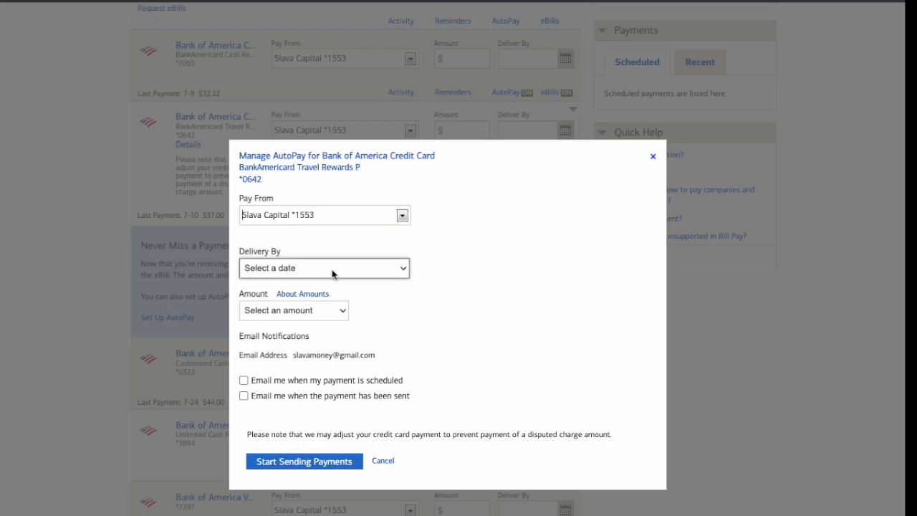
click(323, 268)
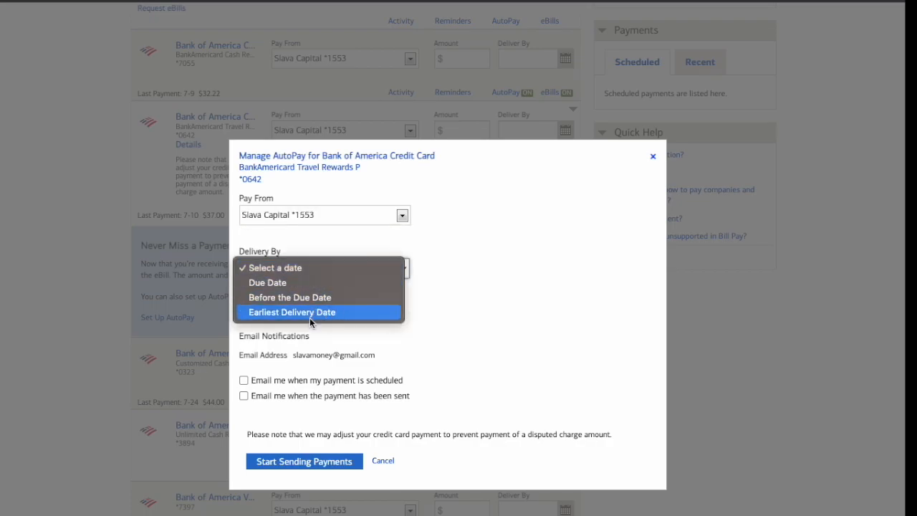
click(292, 313)
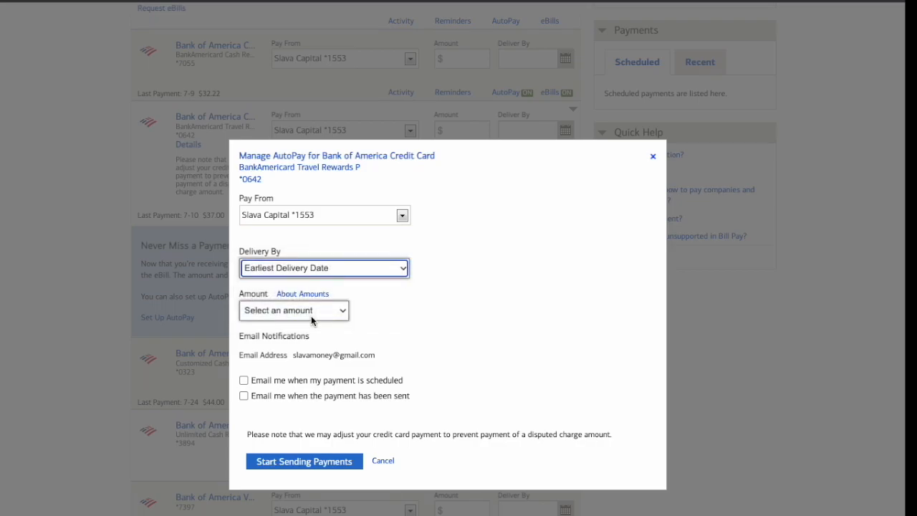
click(292, 309)
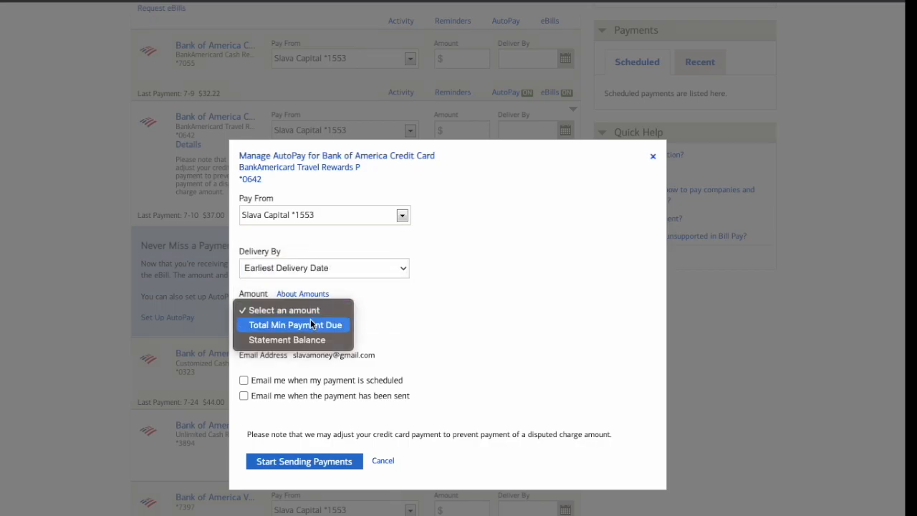
mouse_move(292, 340)
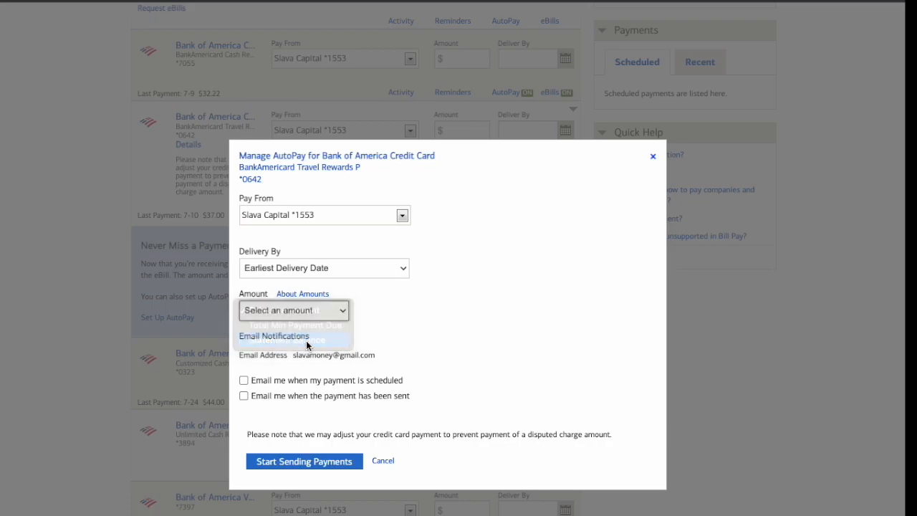
click(292, 327)
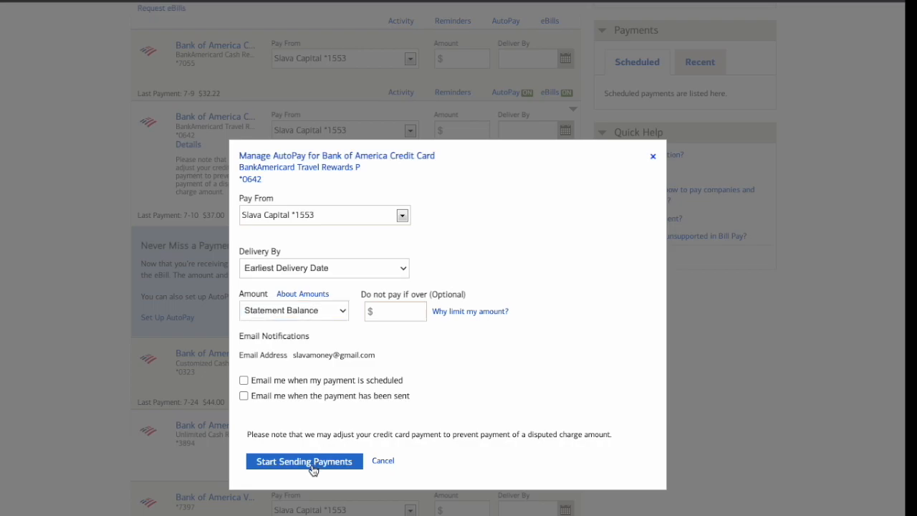
click(304, 461)
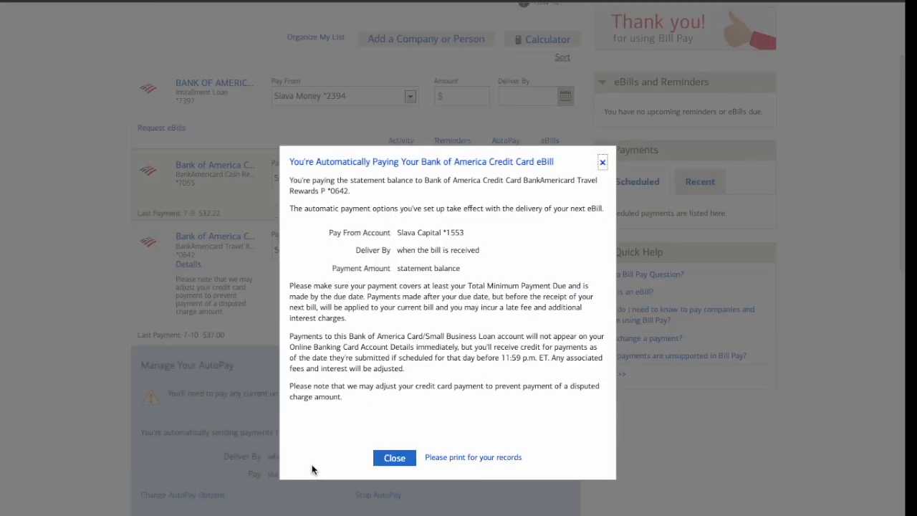